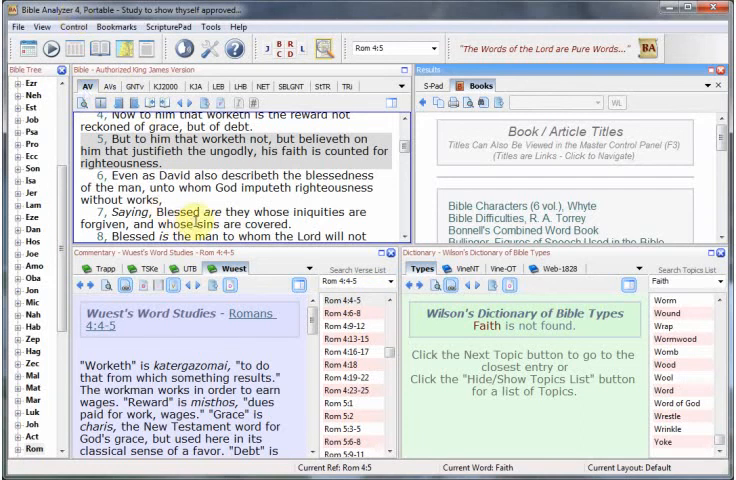
{"action": "mouse_move", "coordinate": [208, 52]}
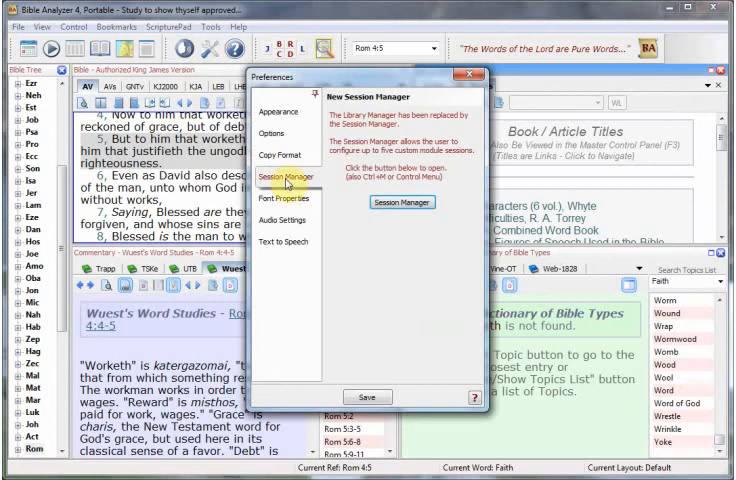
{"action": "mouse_move", "coordinate": [402, 202]}
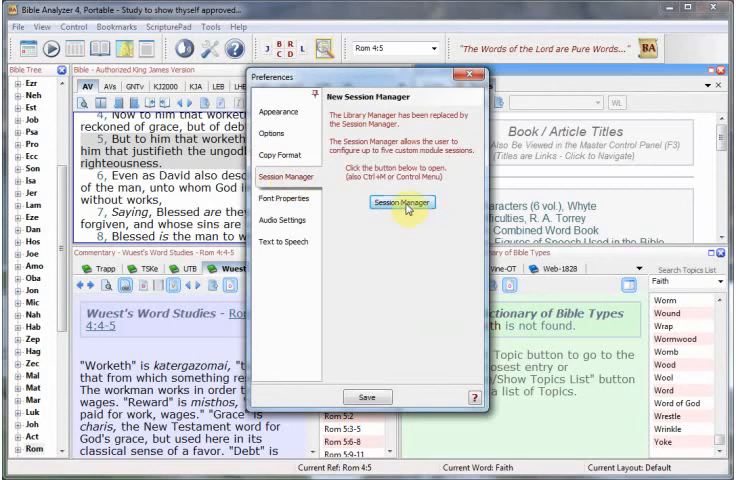
Bring up the Session Manager on the Load All Modules session with its five editable tab titles
{"action": "left_click", "coordinate": [402, 202]}
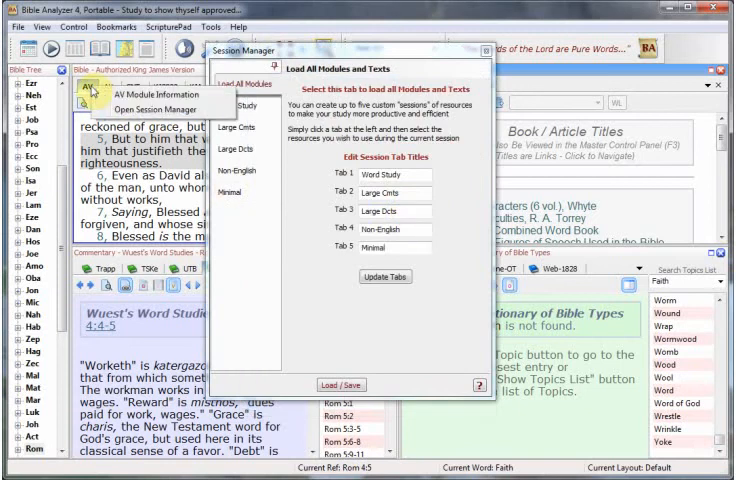
{"action": "mouse_move", "coordinate": [136, 108]}
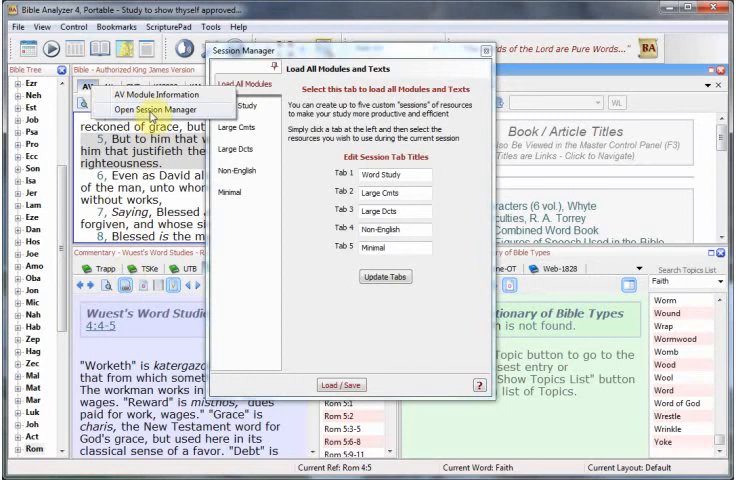
{"action": "left_click", "coordinate": [74, 28]}
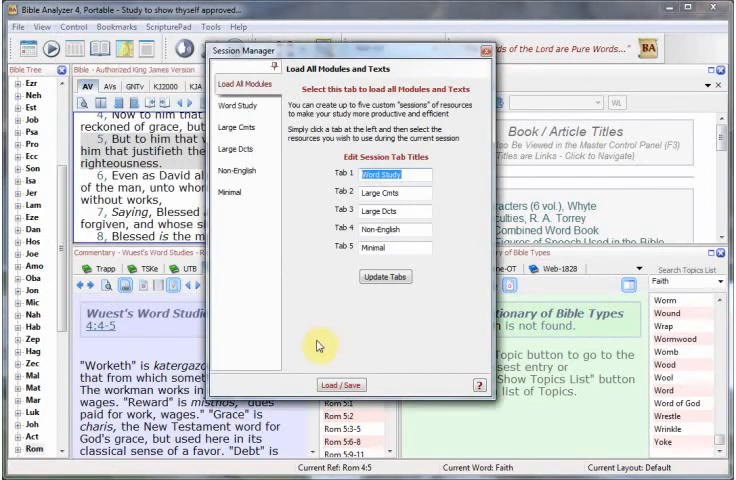
{"action": "mouse_move", "coordinate": [332, 352]}
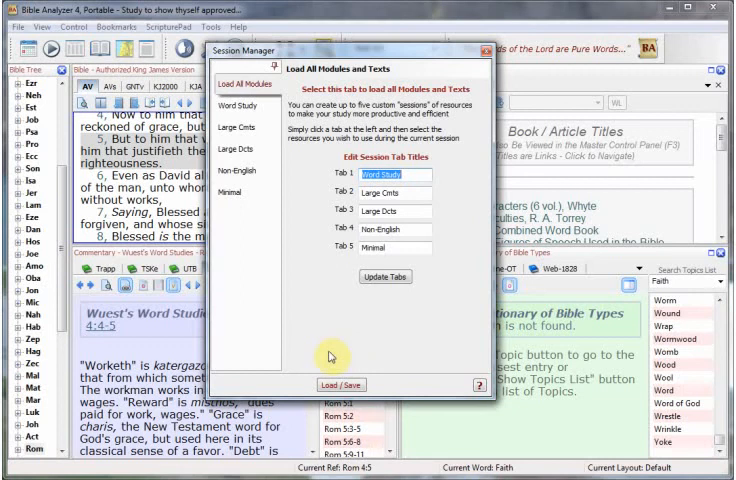
{"action": "mouse_move", "coordinate": [274, 272]}
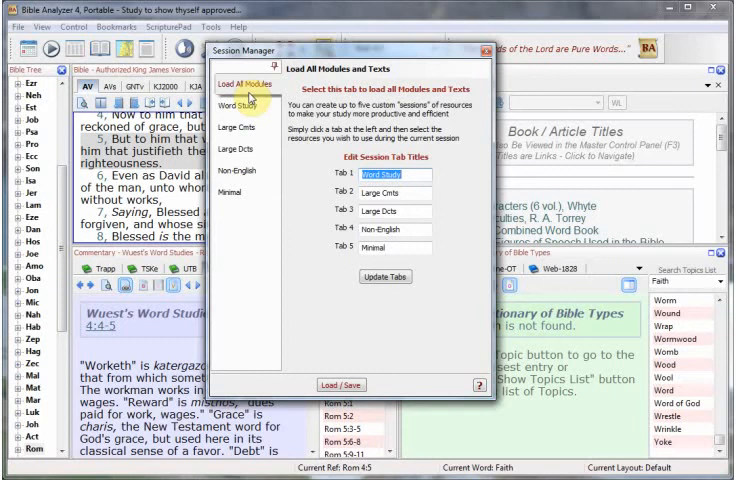
{"action": "mouse_move", "coordinate": [234, 200]}
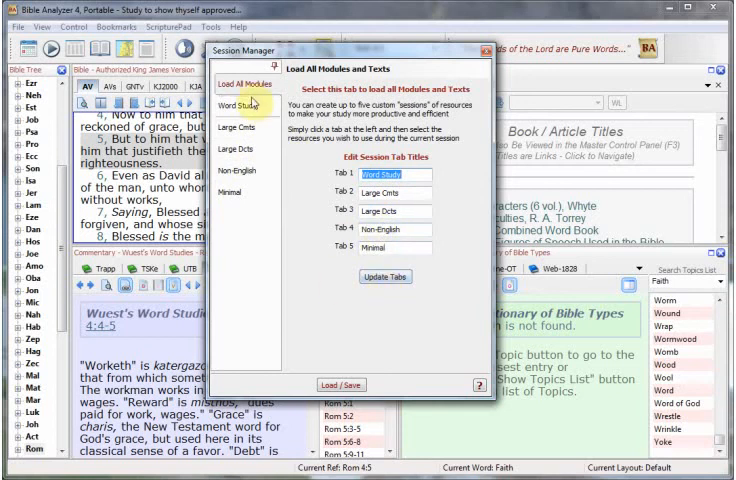
{"action": "left_click", "coordinate": [248, 82]}
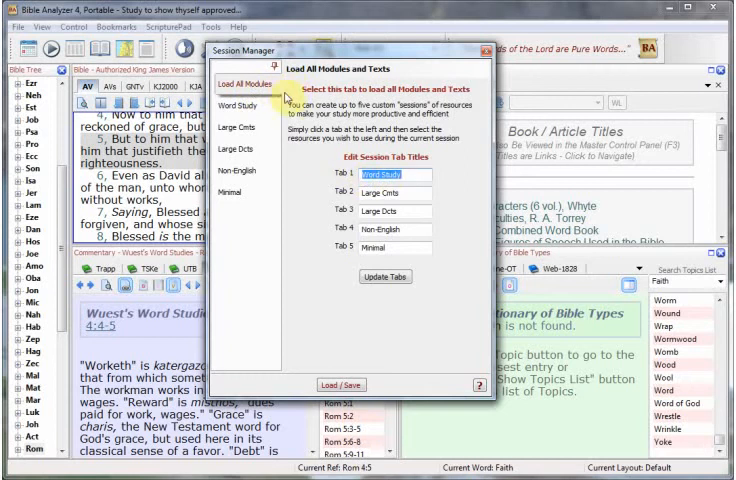
Review the Word Study session's Bibles, dictionaries and commentaries
{"action": "left_click", "coordinate": [238, 104]}
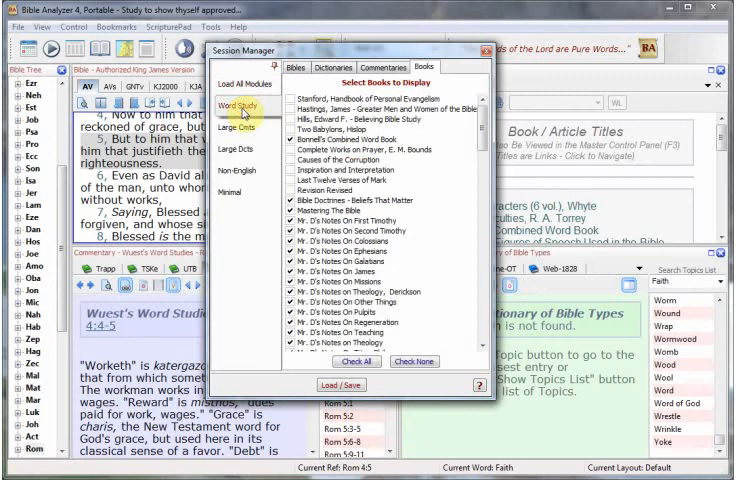
{"action": "left_click", "coordinate": [296, 68]}
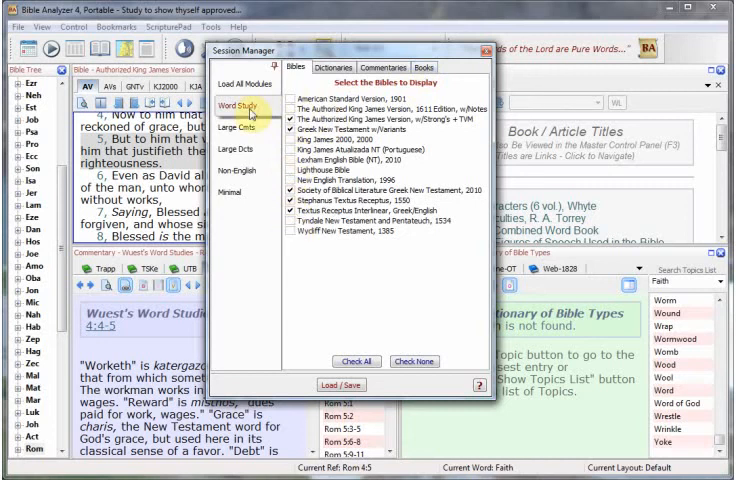
{"action": "left_click", "coordinate": [334, 68]}
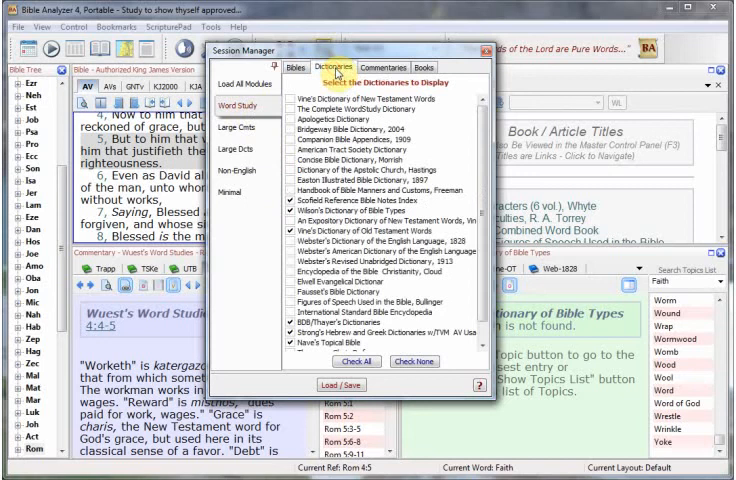
{"action": "left_click", "coordinate": [382, 66]}
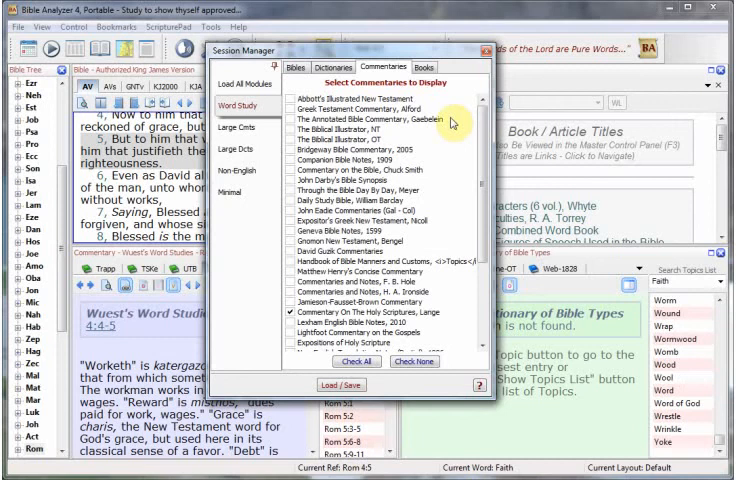
Show the Minimal session's selected Bibles
{"action": "left_click", "coordinate": [296, 66]}
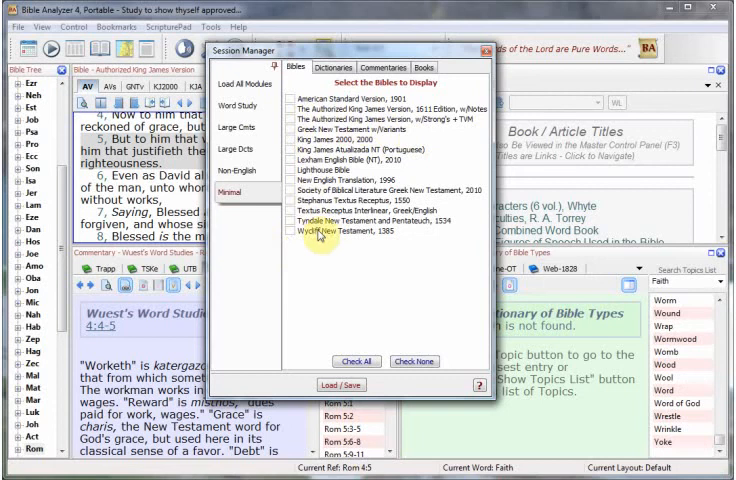
Review the Minimal session's dictionaries, commentaries and books, then load it into the workspace
{"action": "left_click", "coordinate": [344, 68]}
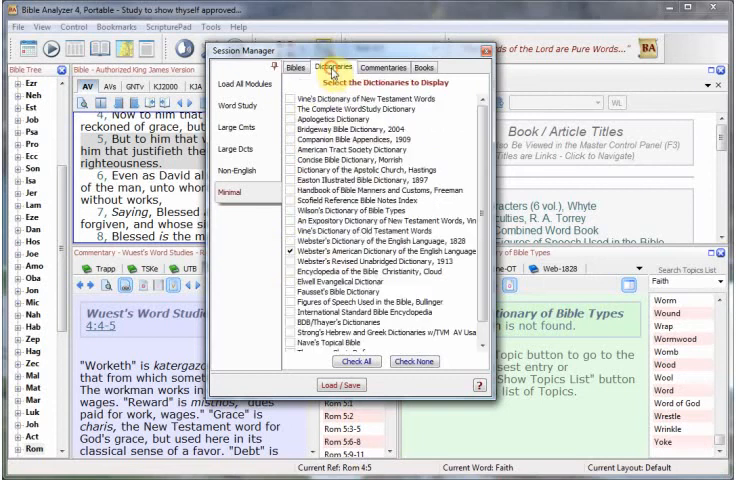
{"action": "left_click", "coordinate": [370, 68]}
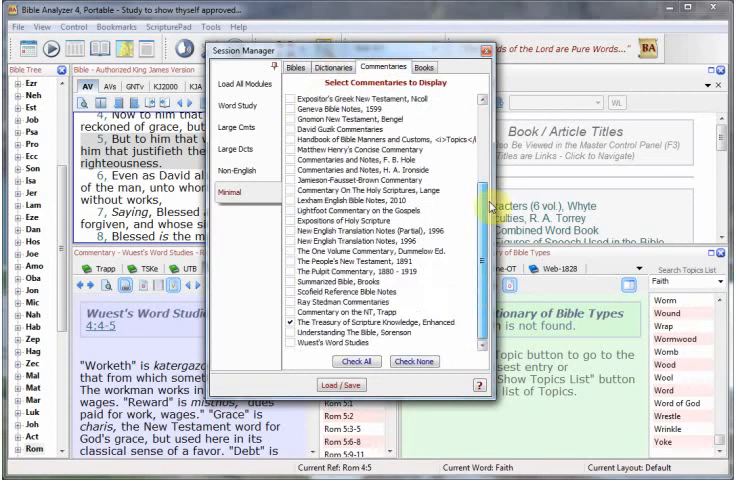
{"action": "left_click", "coordinate": [424, 66]}
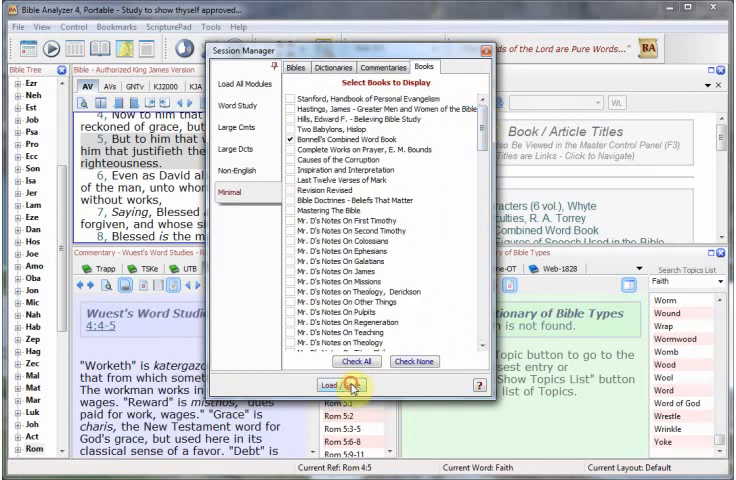
{"action": "left_click", "coordinate": [344, 384]}
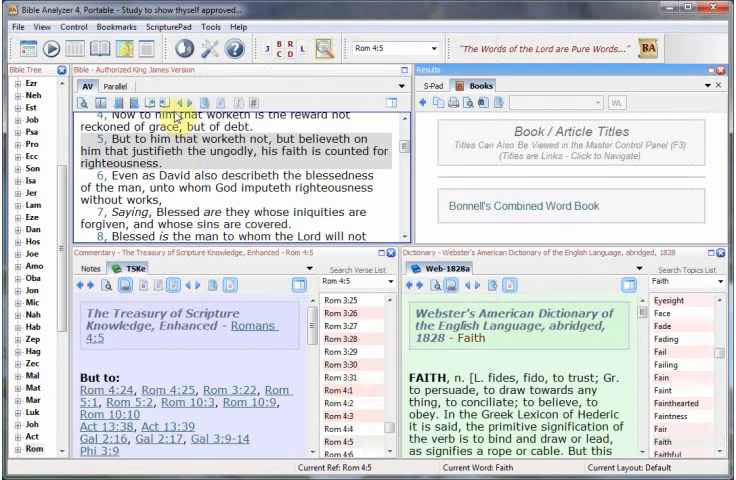
{"action": "mouse_move", "coordinate": [166, 104]}
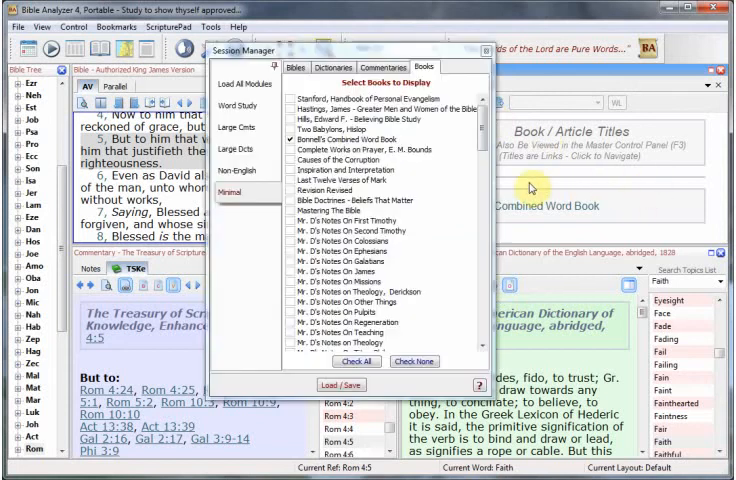
Load the Load All Modules session, restoring Wuest's Word Studies and Wilson's Dictionary of Bible Types
{"action": "left_click", "coordinate": [244, 84]}
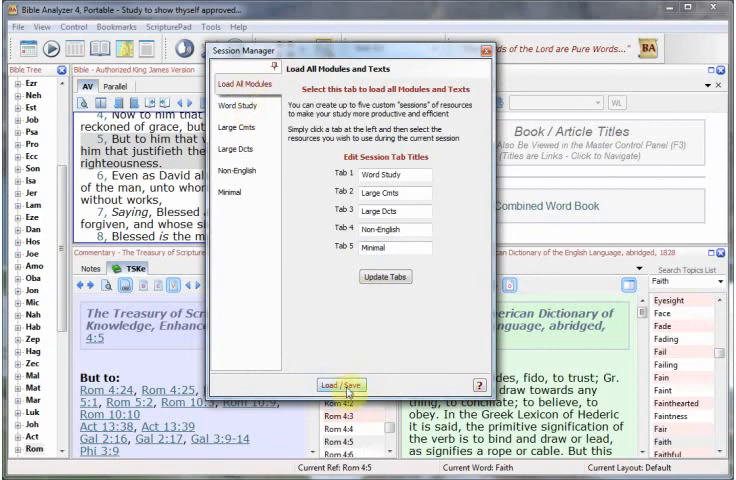
{"action": "left_click", "coordinate": [376, 388]}
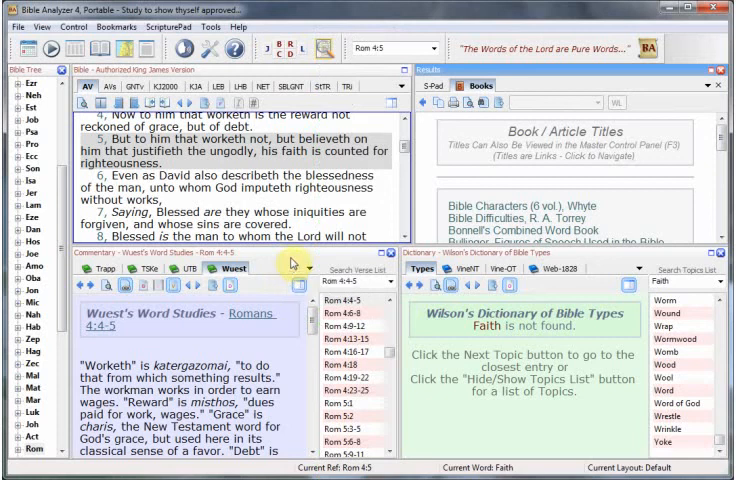
{"action": "mouse_move", "coordinate": [284, 266]}
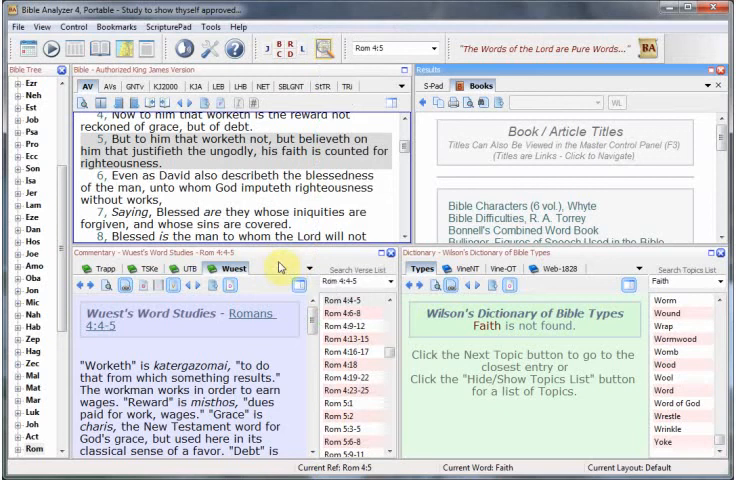
{"action": "mouse_move", "coordinate": [278, 270]}
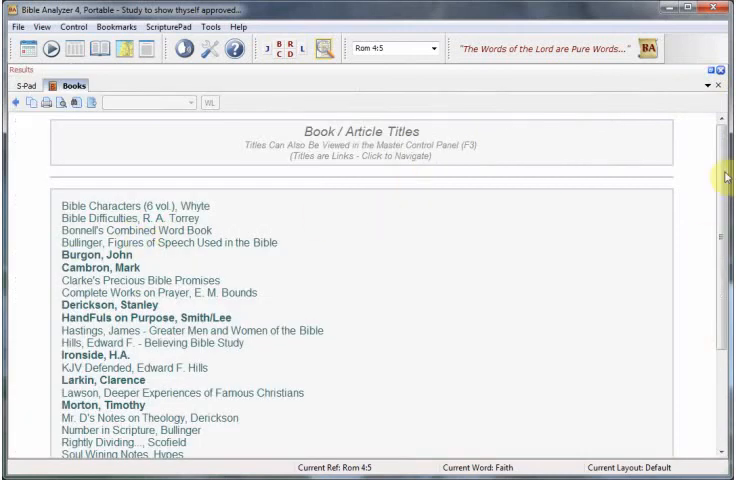
{"action": "scroll", "scroll_direction": "down", "scroll_amount": 3}
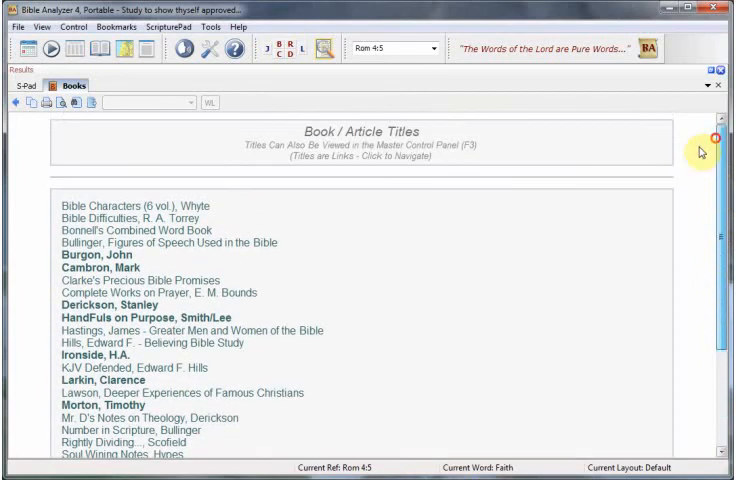
{"action": "mouse_move", "coordinate": [392, 312]}
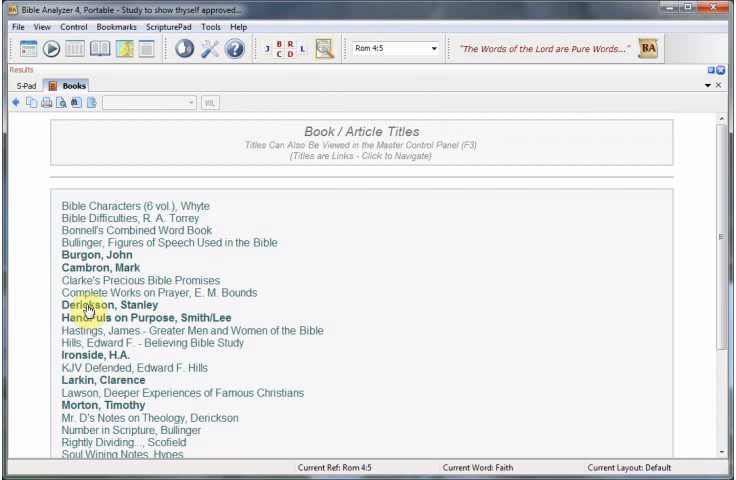
{"action": "mouse_move", "coordinate": [268, 296]}
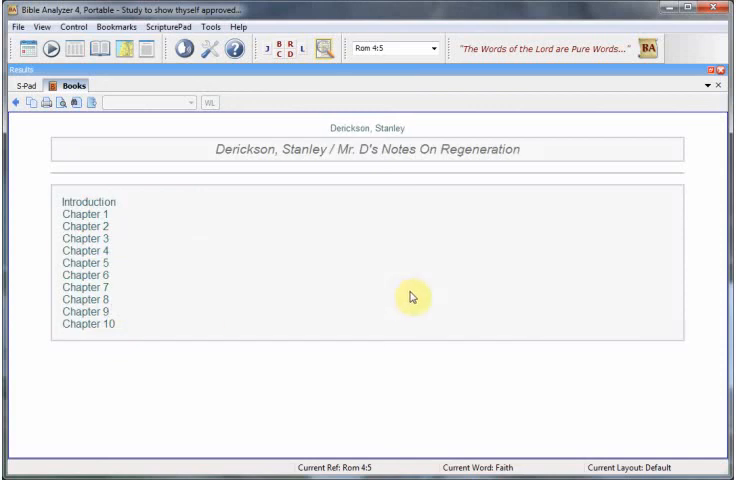
{"action": "mouse_move", "coordinate": [96, 216]}
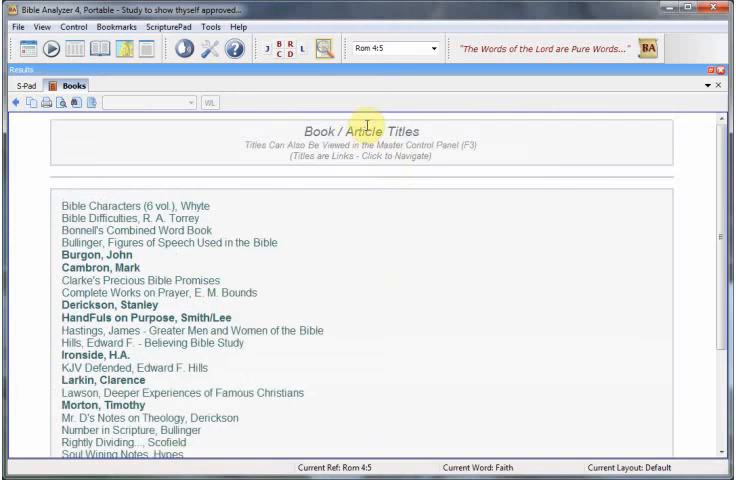
{"action": "scroll", "scroll_direction": "down", "scroll_amount": 3}
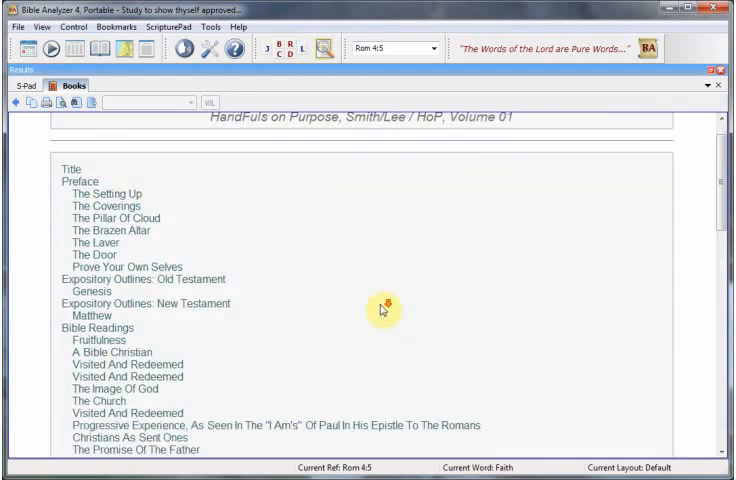
{"action": "mouse_move", "coordinate": [108, 196]}
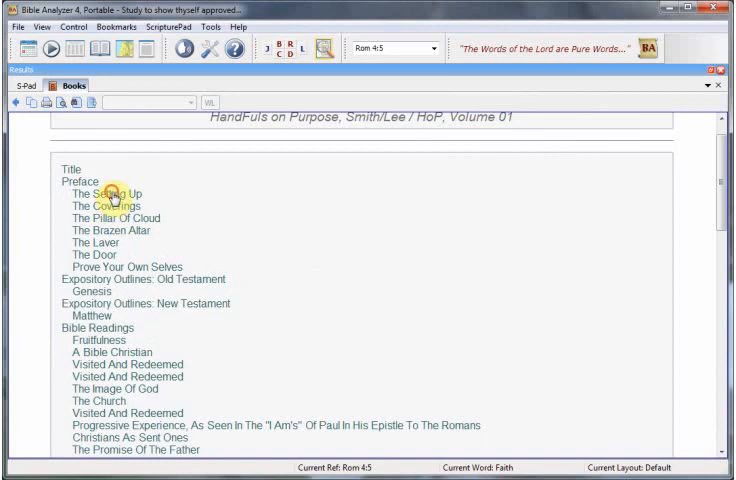
{"action": "left_click", "coordinate": [100, 192]}
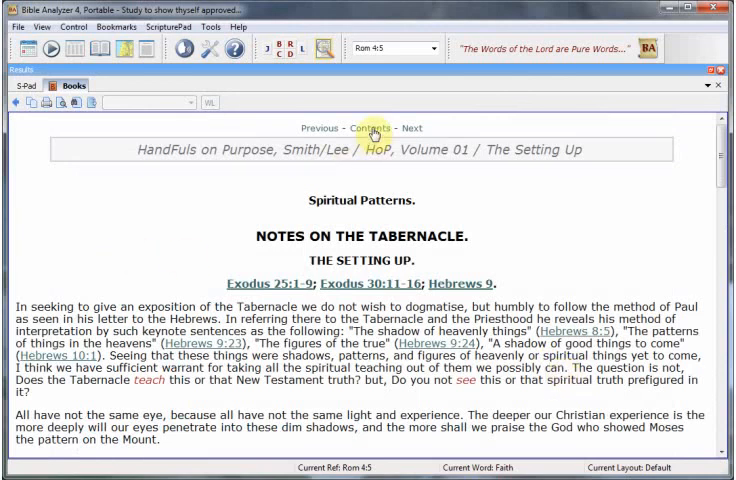
{"action": "left_click", "coordinate": [368, 128]}
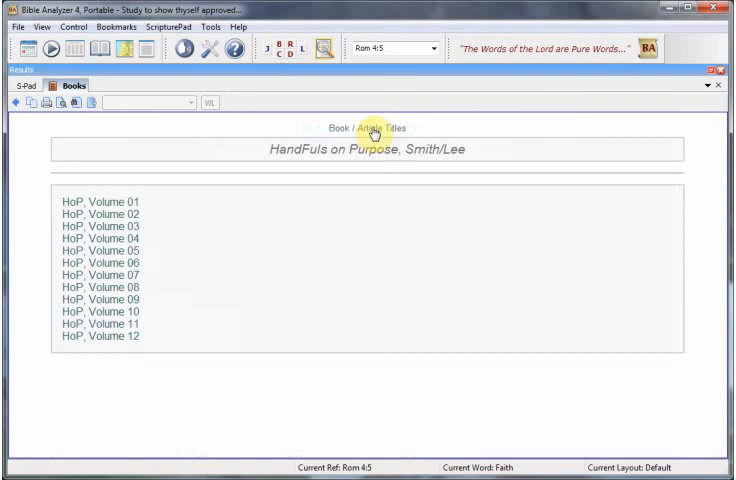
{"action": "left_click", "coordinate": [376, 128]}
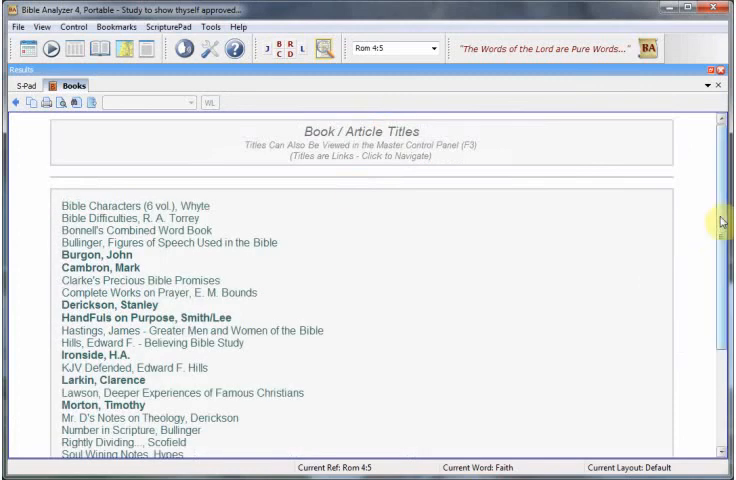
{"action": "scroll", "scroll_direction": "down", "scroll_amount": 3}
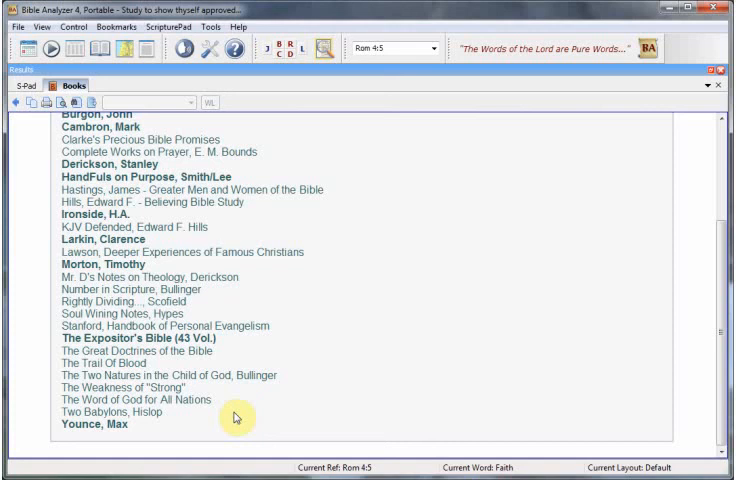
{"action": "double_click", "coordinate": [84, 424]}
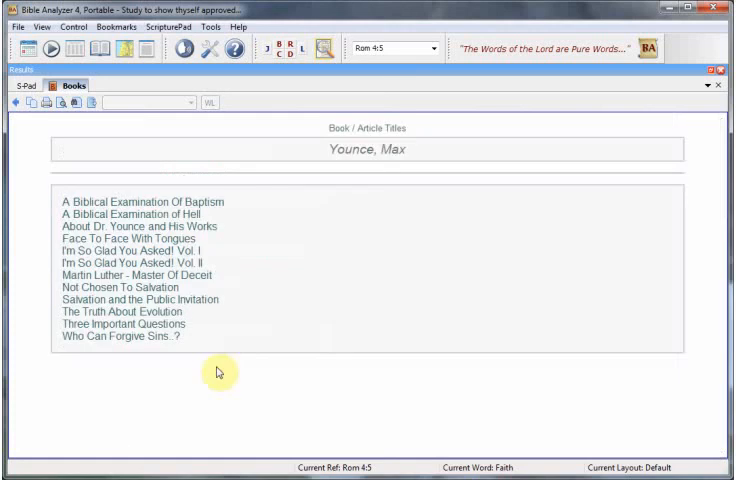
{"action": "mouse_move", "coordinate": [132, 200]}
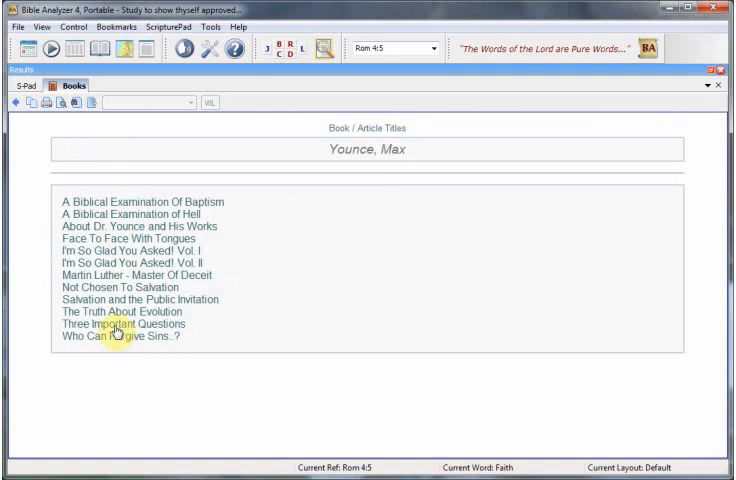
{"action": "double_click", "coordinate": [136, 238]}
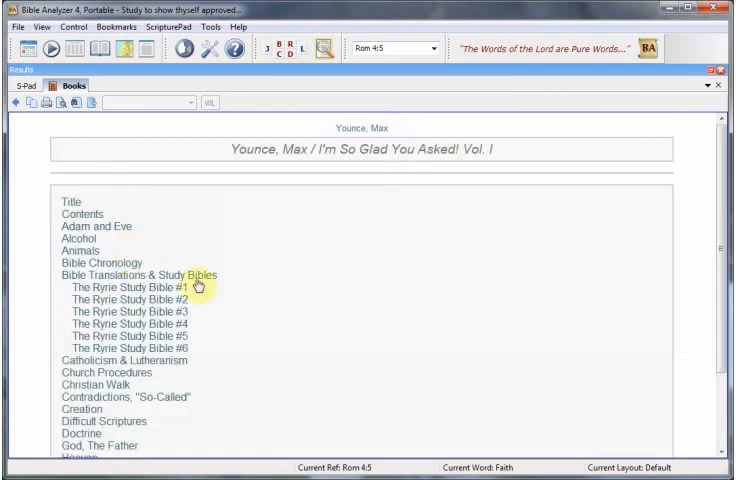
{"action": "scroll", "scroll_direction": "down", "scroll_amount": 3}
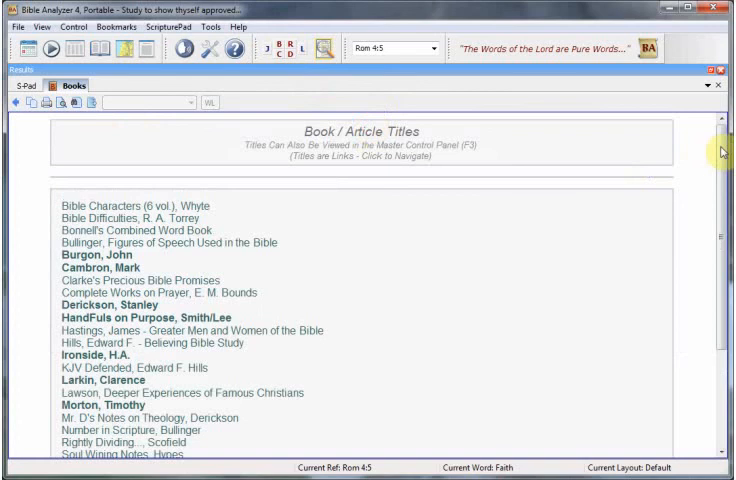
{"action": "scroll", "scroll_direction": "down", "scroll_amount": 3}
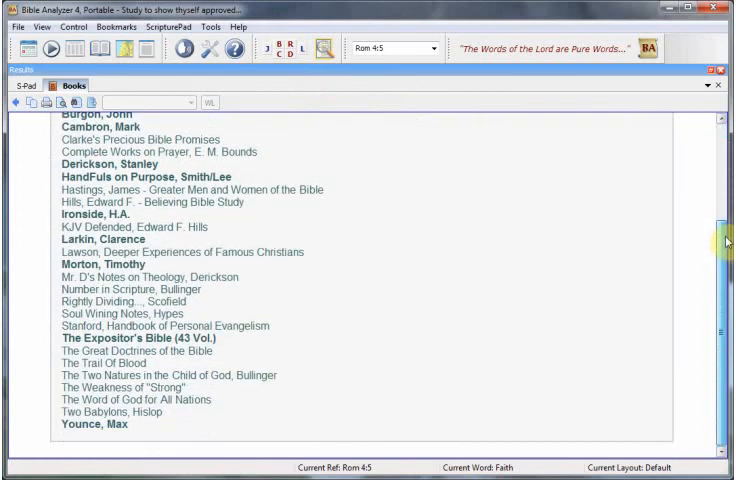
Return from the books view to commentaries and show Lange's commentary on Romans 4
{"action": "left_click", "coordinate": [284, 56]}
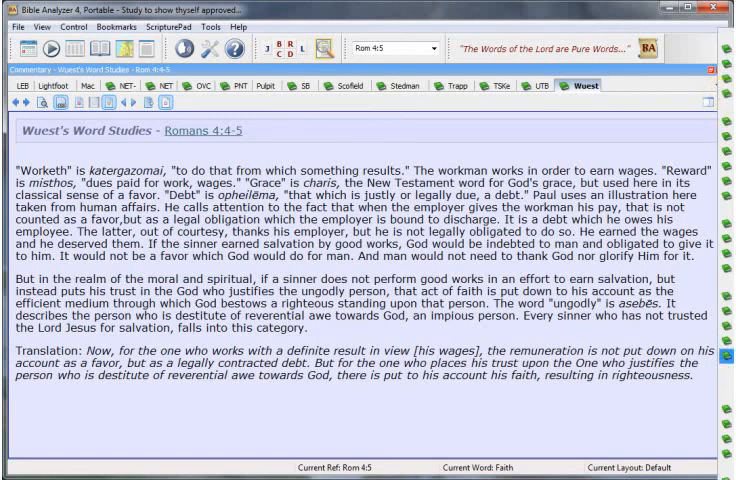
{"action": "left_click", "coordinate": [32, 84]}
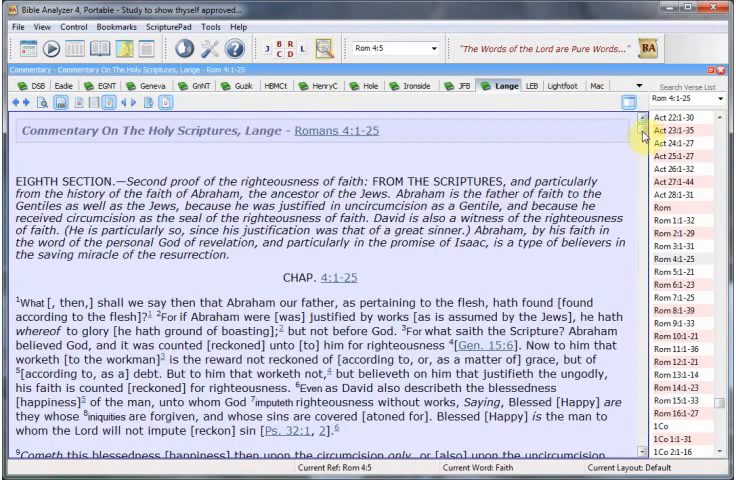
Scroll through Lange's Romans 4:1-25 commentary down to the chapter's verse text
{"action": "scroll", "scroll_direction": "down", "scroll_amount": 3}
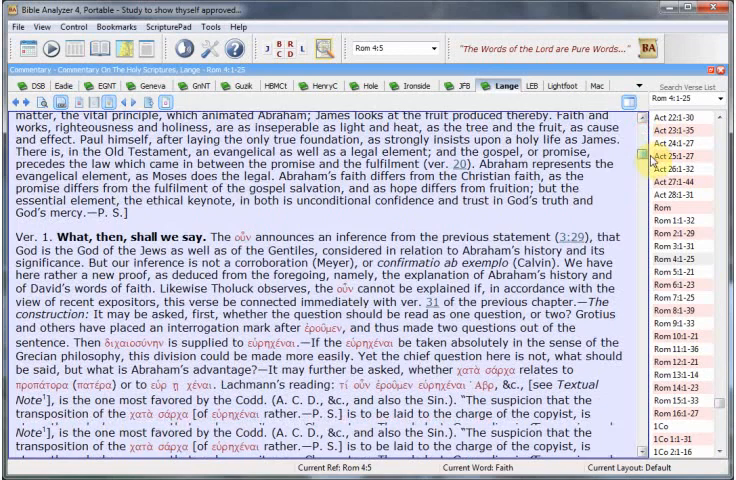
{"action": "scroll", "scroll_direction": "down", "scroll_amount": 3}
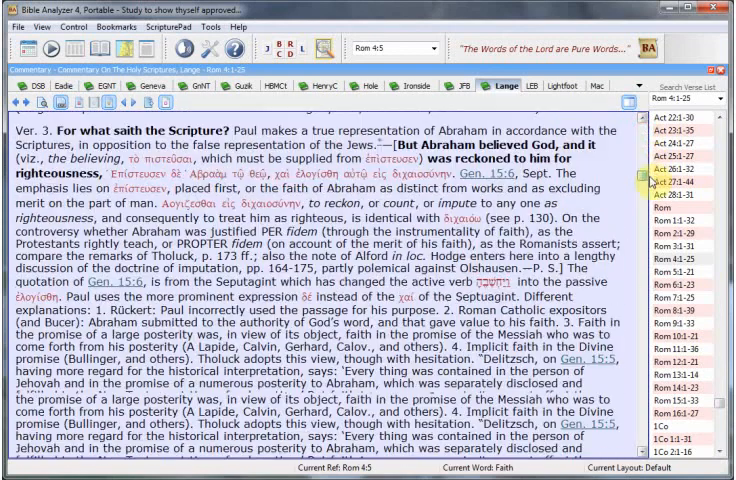
{"action": "scroll", "scroll_direction": "down", "scroll_amount": 3}
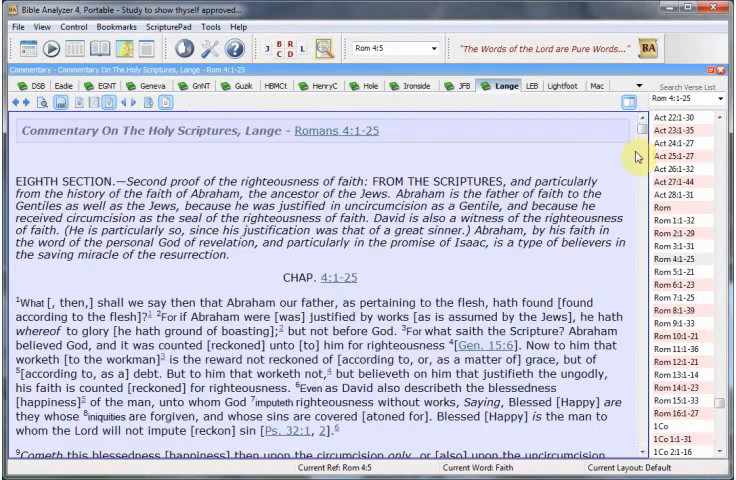
{"action": "scroll", "scroll_direction": "down", "scroll_amount": 3}
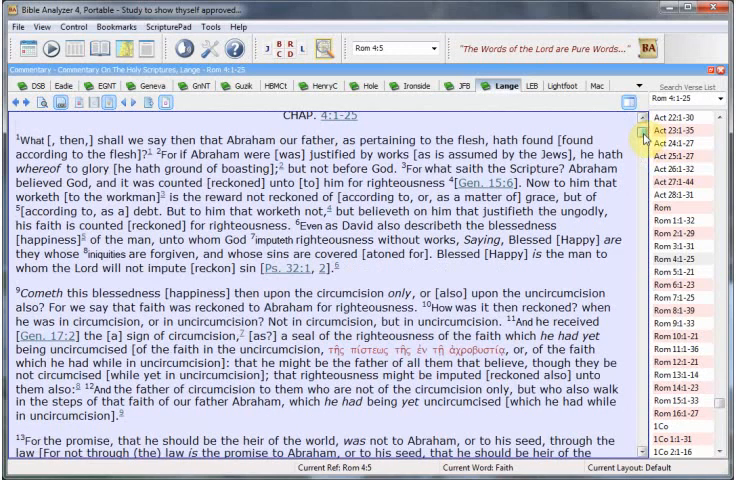